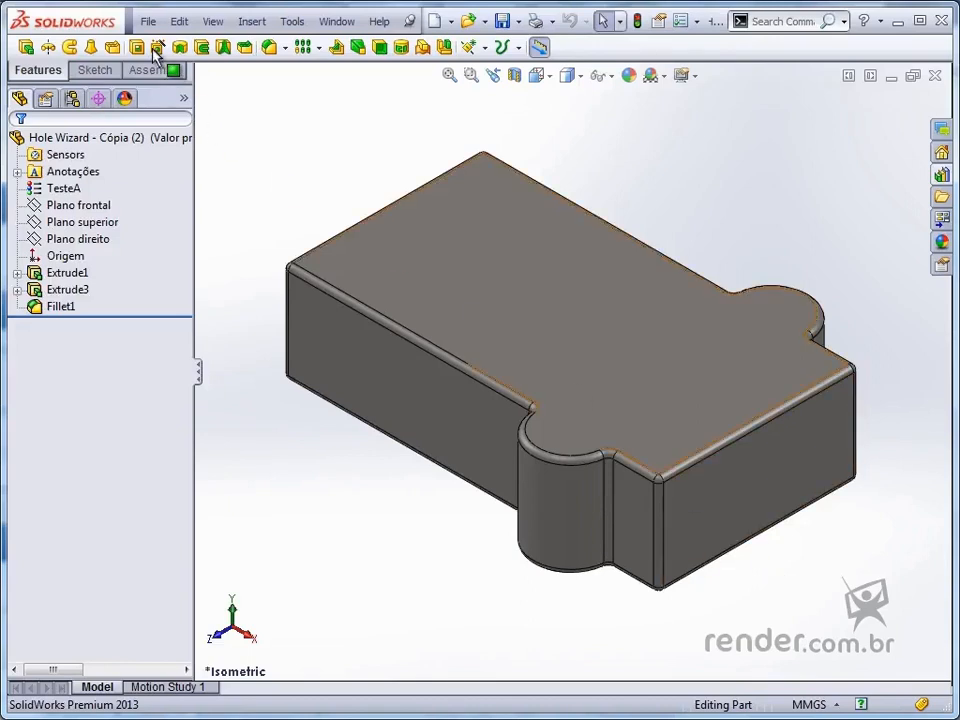
pyautogui.moveTo(157, 47)
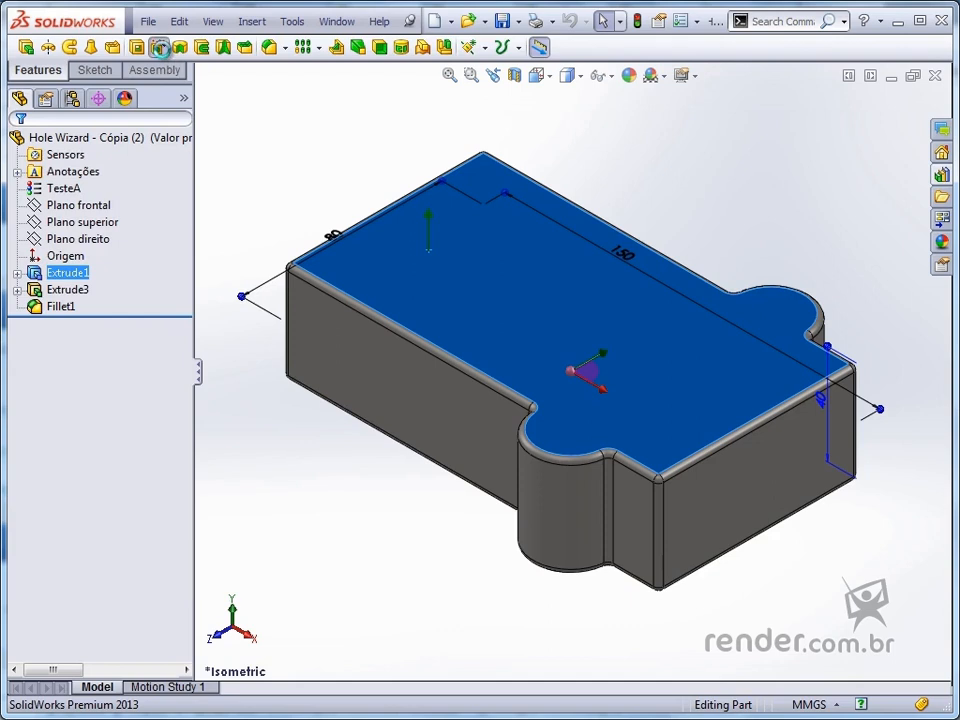
# - Define an ANSI Metric M5 flat-head countersink through-all hole in the Hole Wizard and move to positioning
pyautogui.click(161, 47)
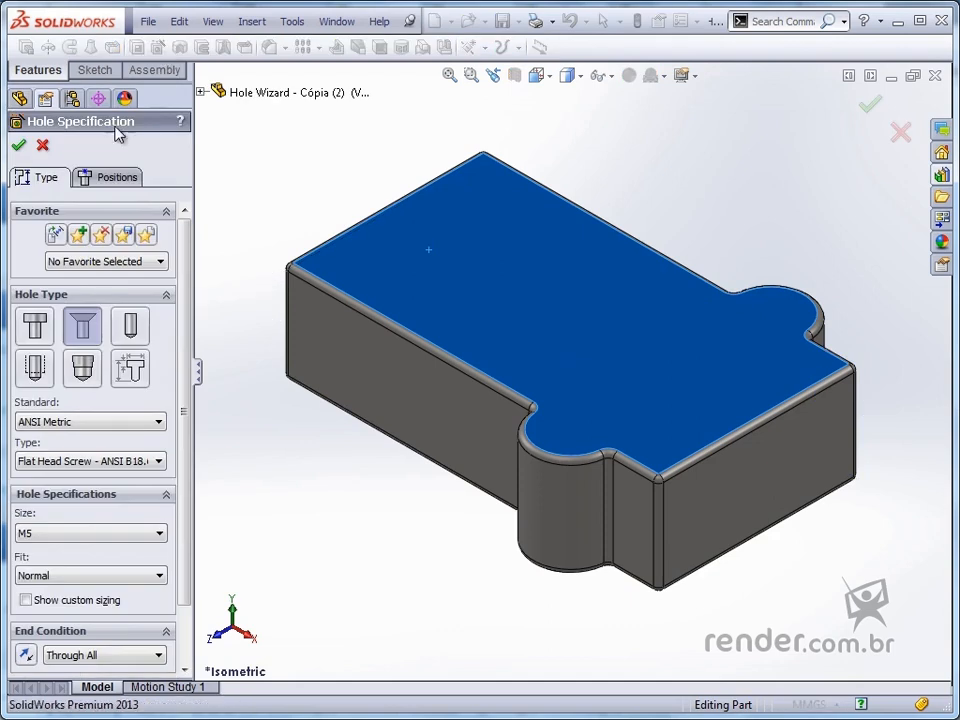
pyautogui.moveTo(55, 175)
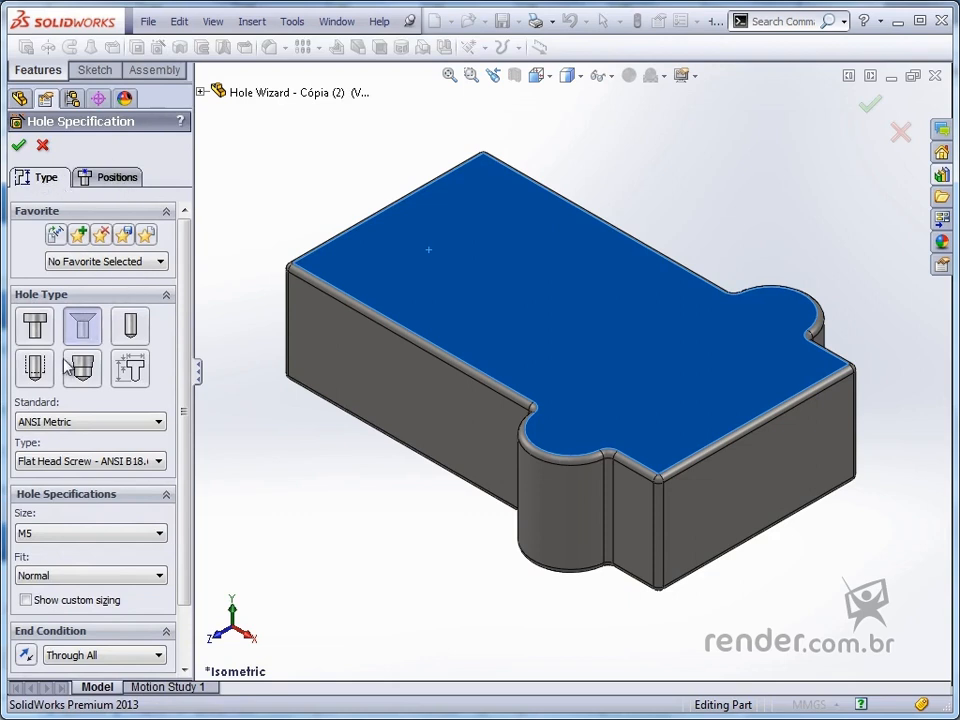
pyautogui.scroll(-3)
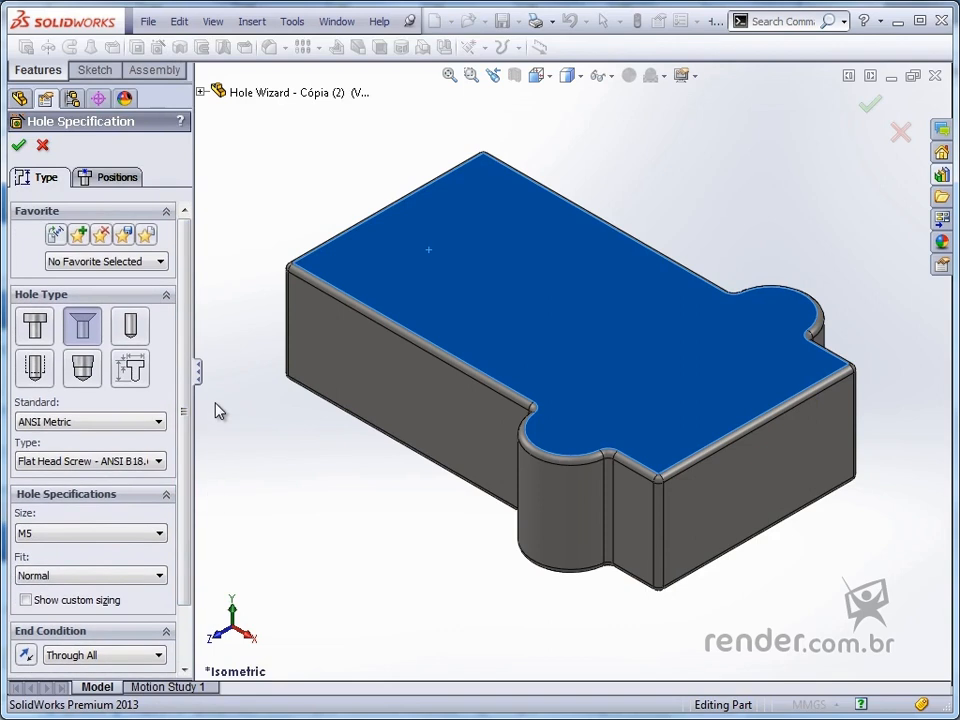
pyautogui.moveTo(90, 330)
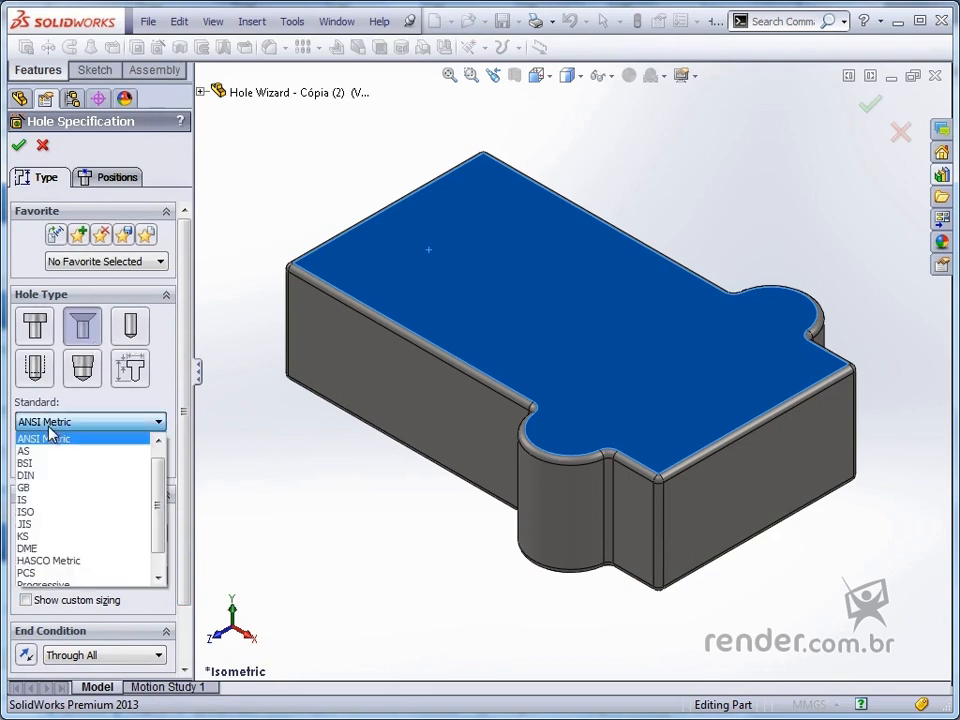
pyautogui.click(50, 437)
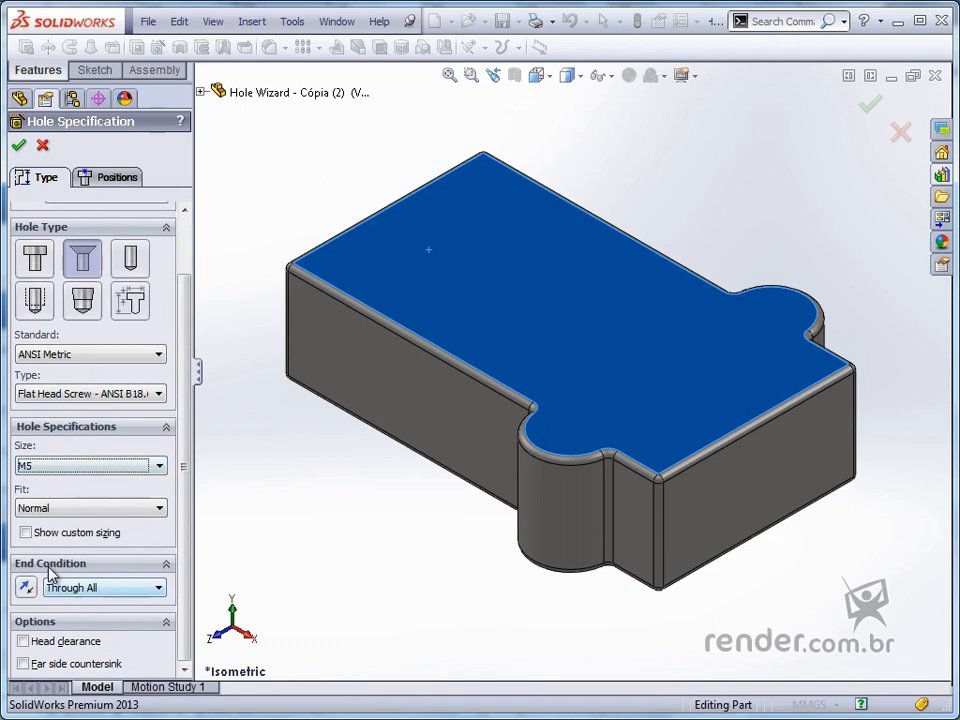
pyautogui.moveTo(110, 600)
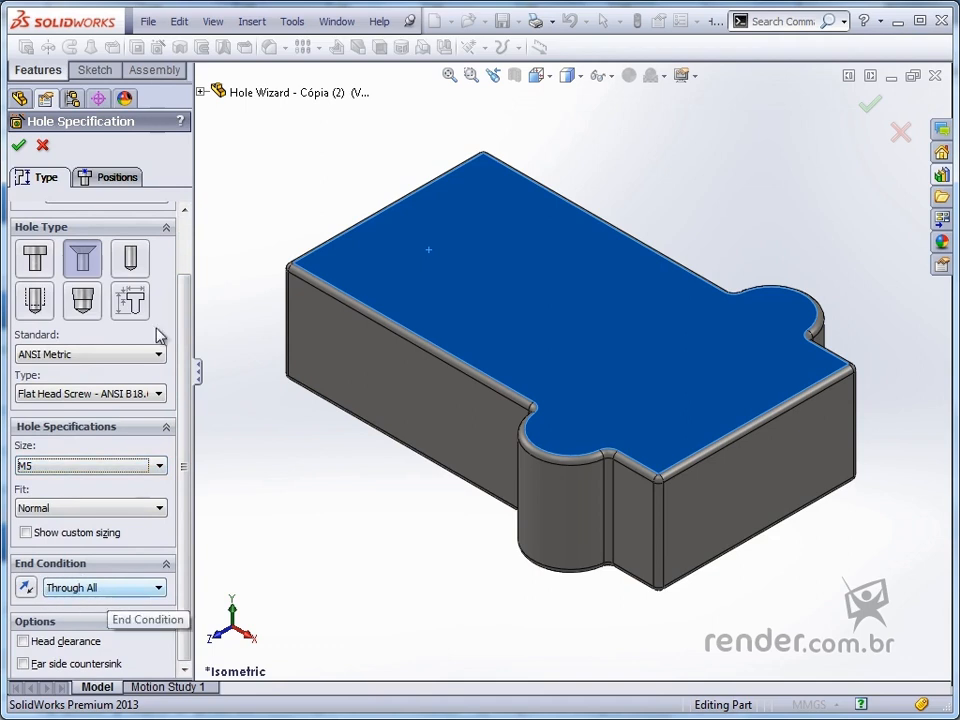
pyautogui.click(116, 177)
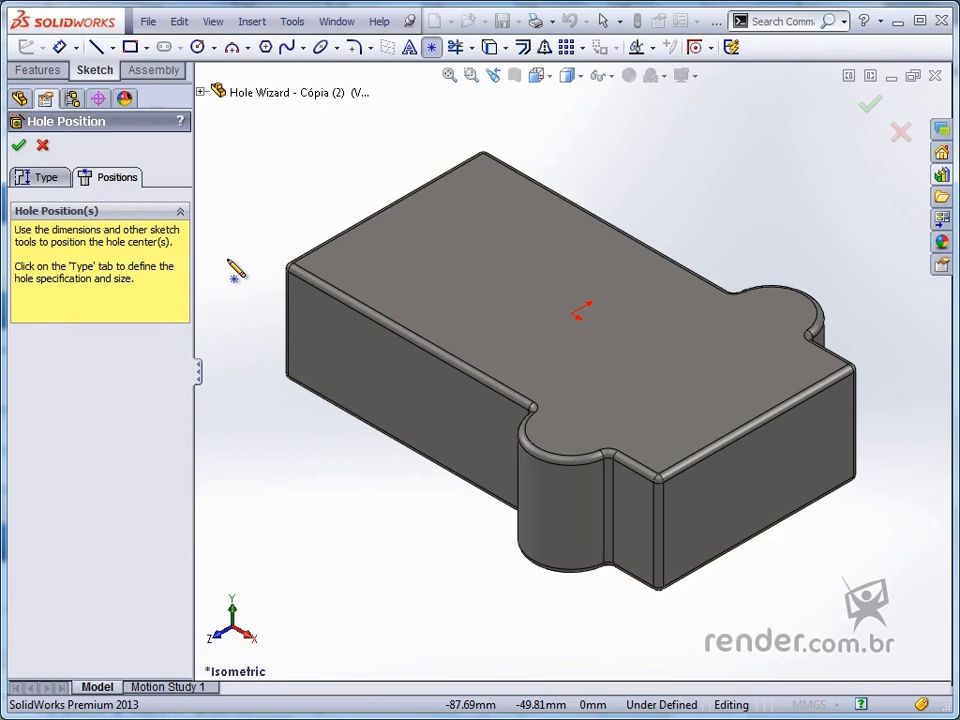
# - Place hole centres at the two end-lobe arc centres and finish the M5 countersink feature
pyautogui.click(475, 275)
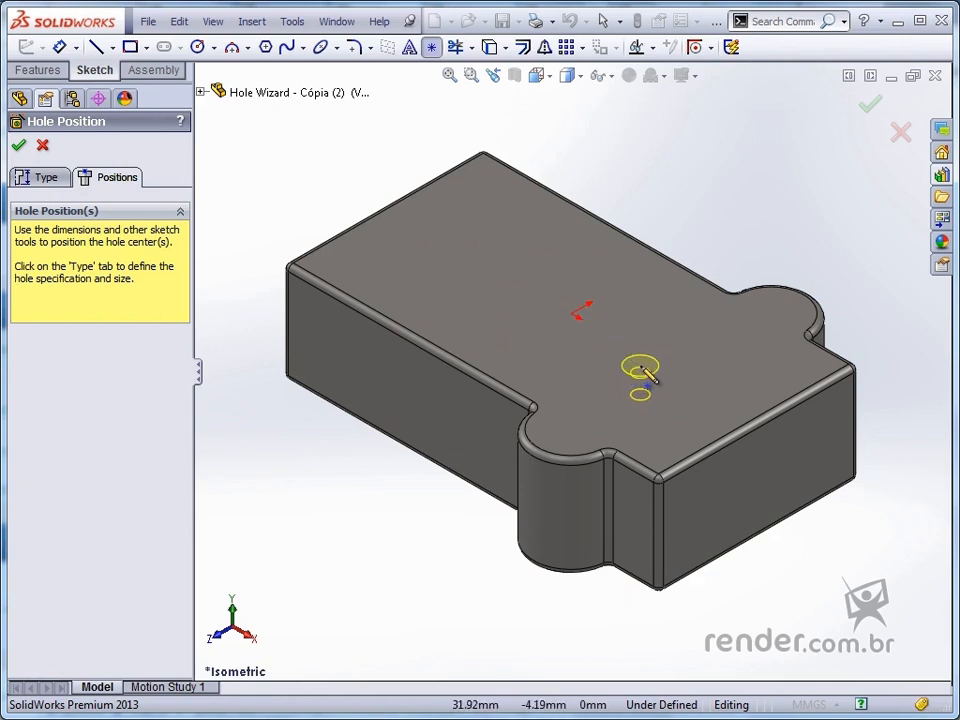
pyautogui.moveTo(640, 375); pyautogui.dragTo(555, 460)
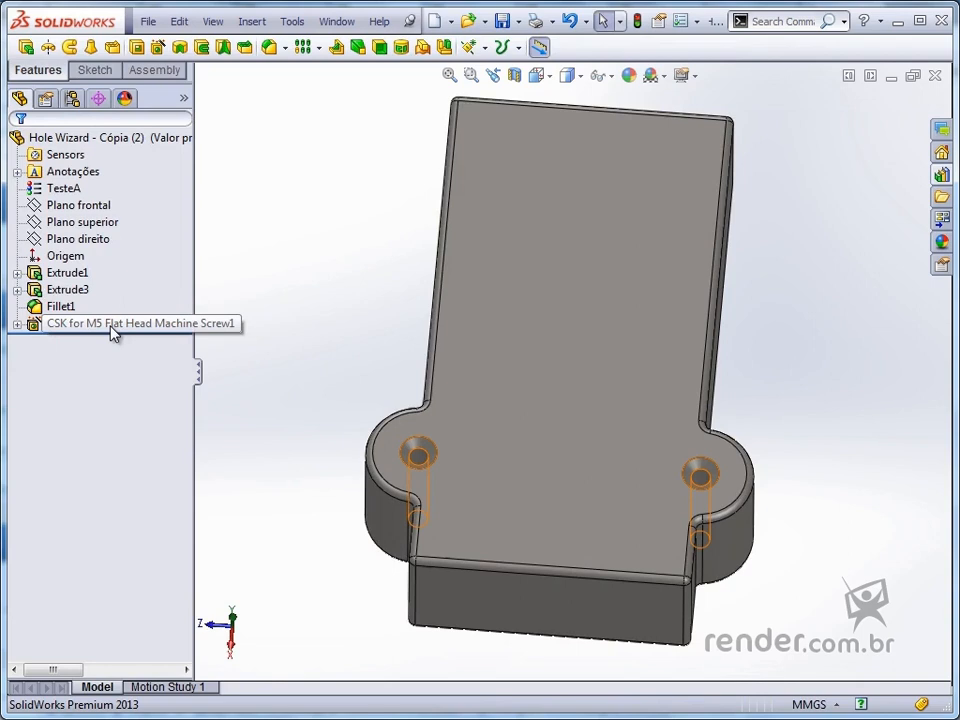
# - Reveal the hole-position sketch and the countersink profile sketch (90°, Ø10.40, Ø5.50, depth 40)
pyautogui.click(18, 323)
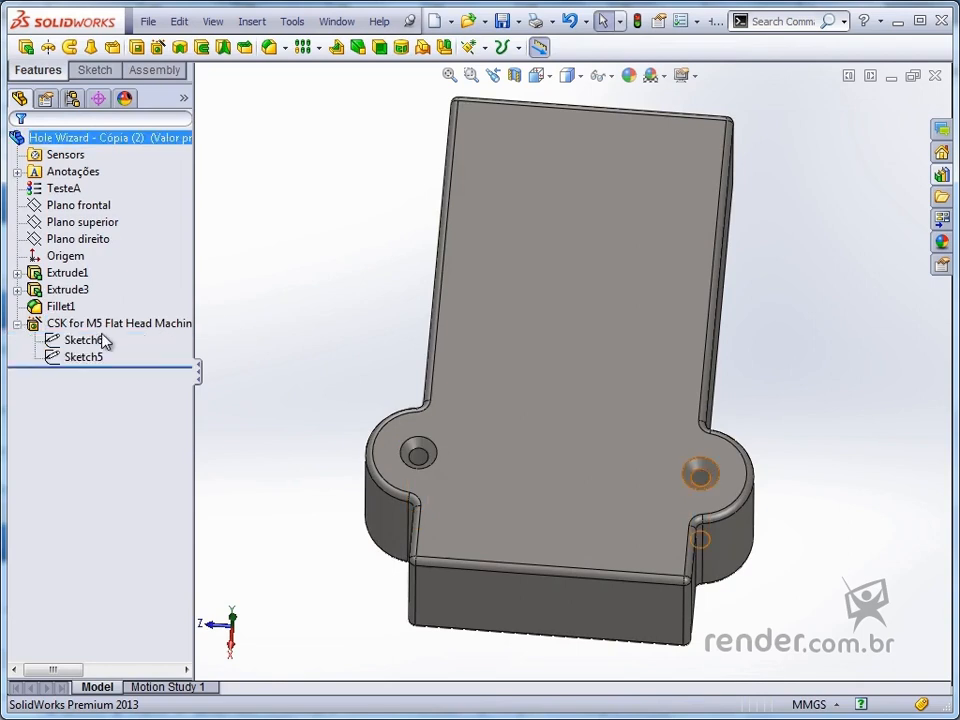
pyautogui.click(82, 340)
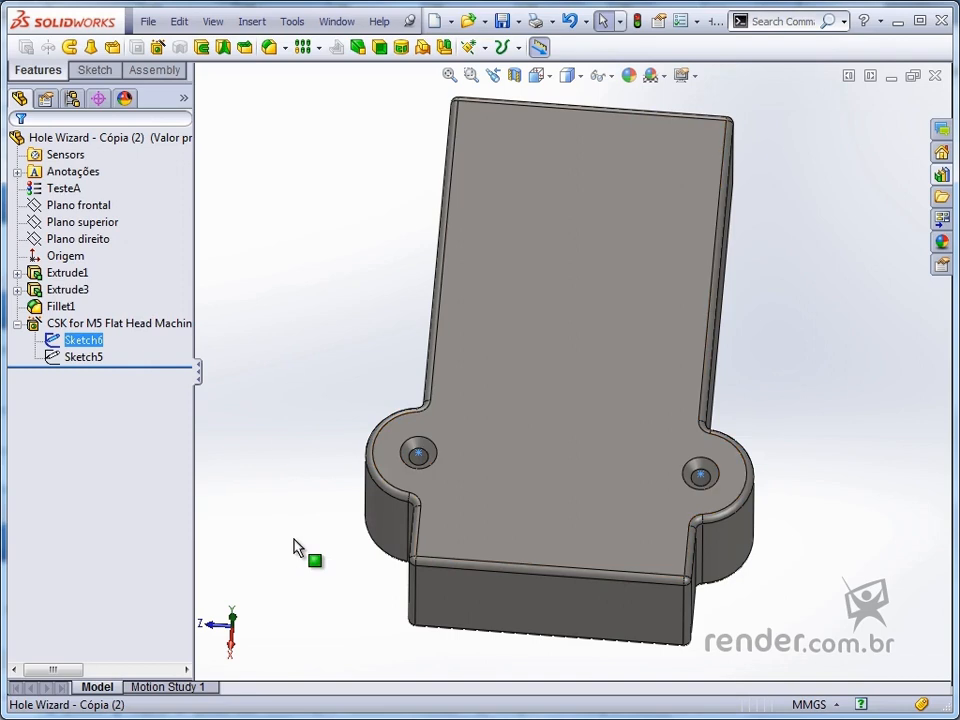
pyautogui.click(84, 357)
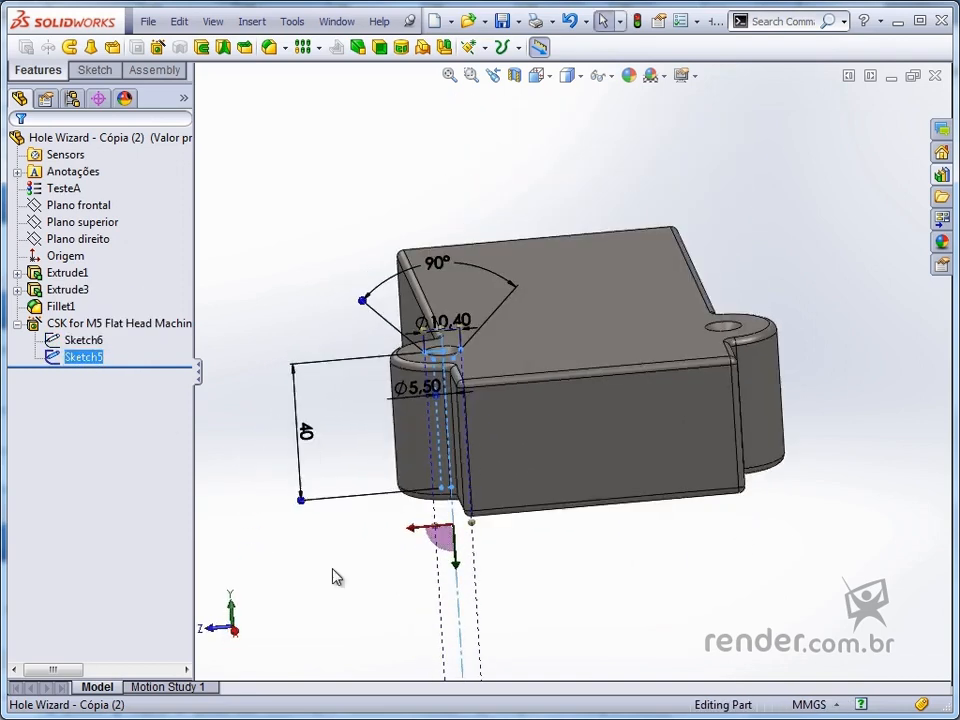
pyautogui.moveTo(285, 251)
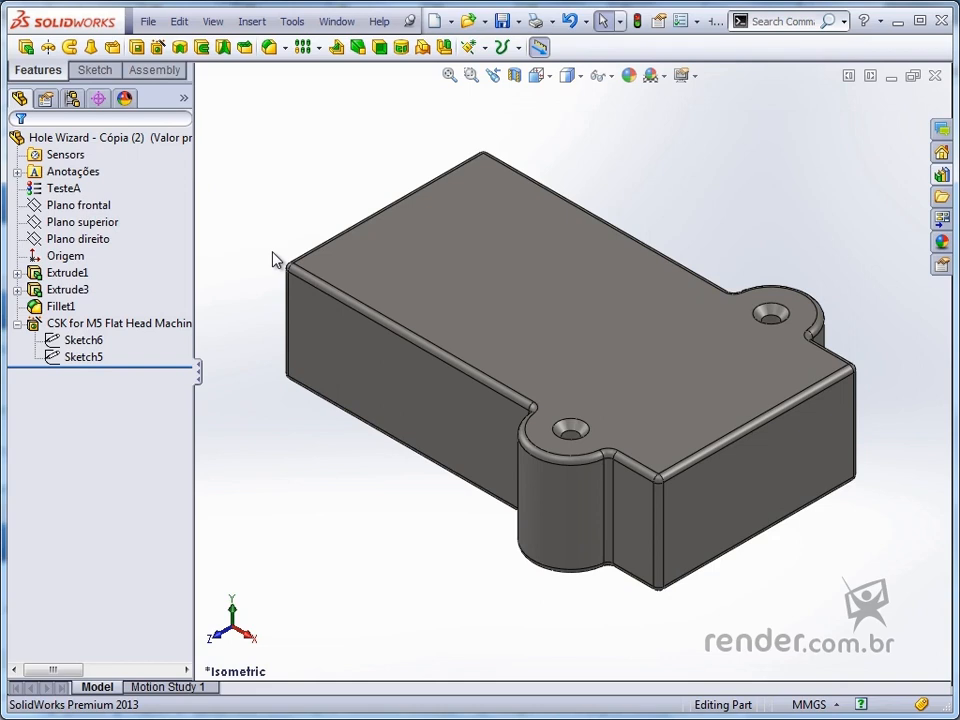
pyautogui.moveTo(688, 158)
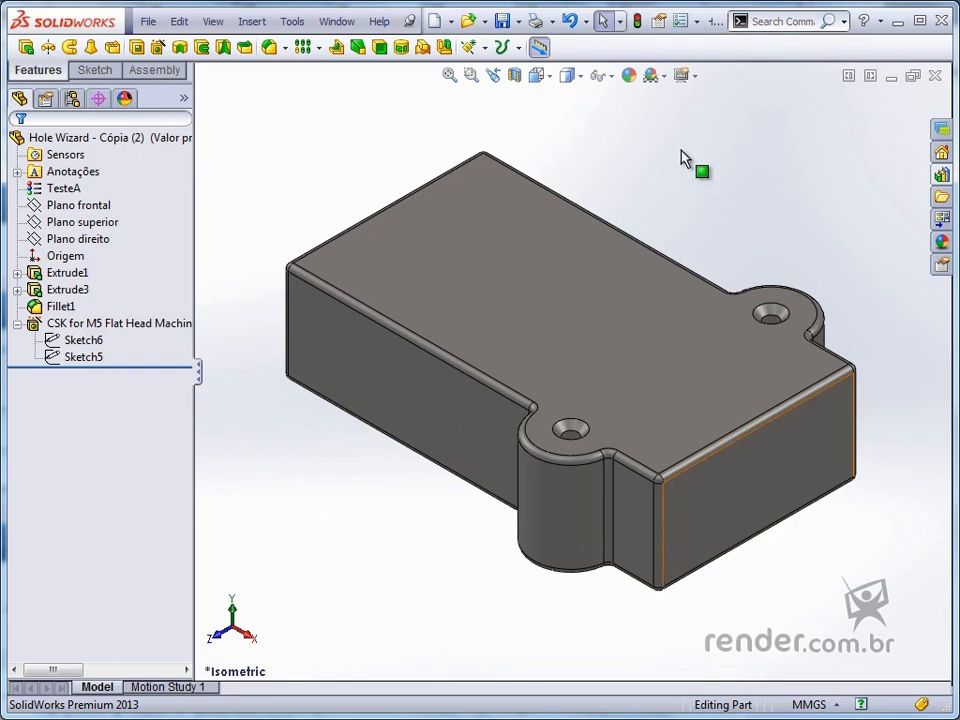
pyautogui.click(105, 323)
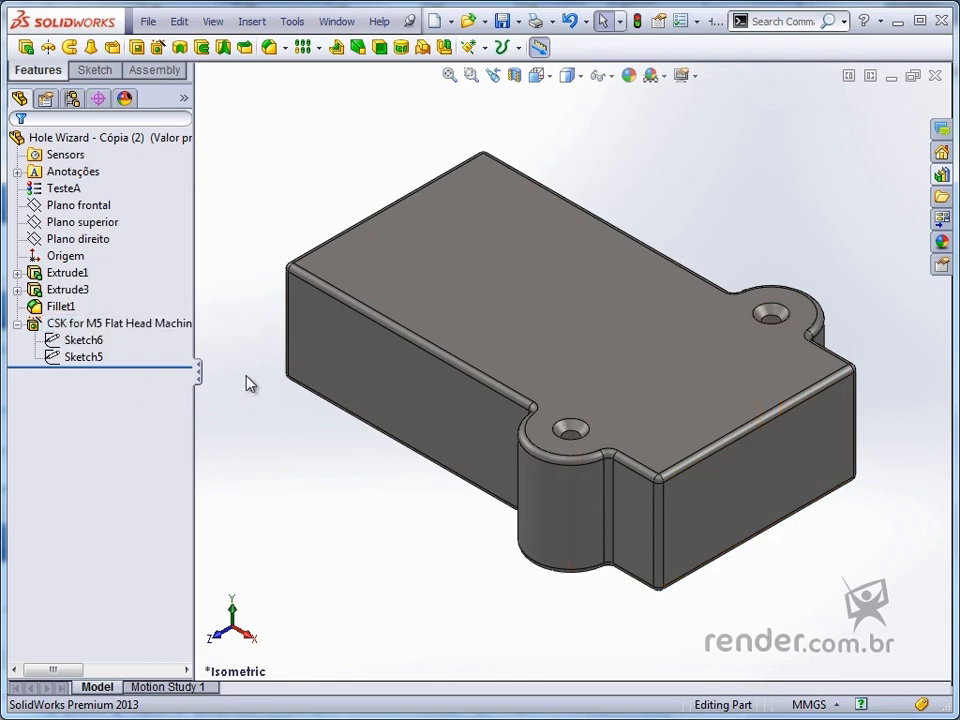
pyautogui.moveTo(158, 47)
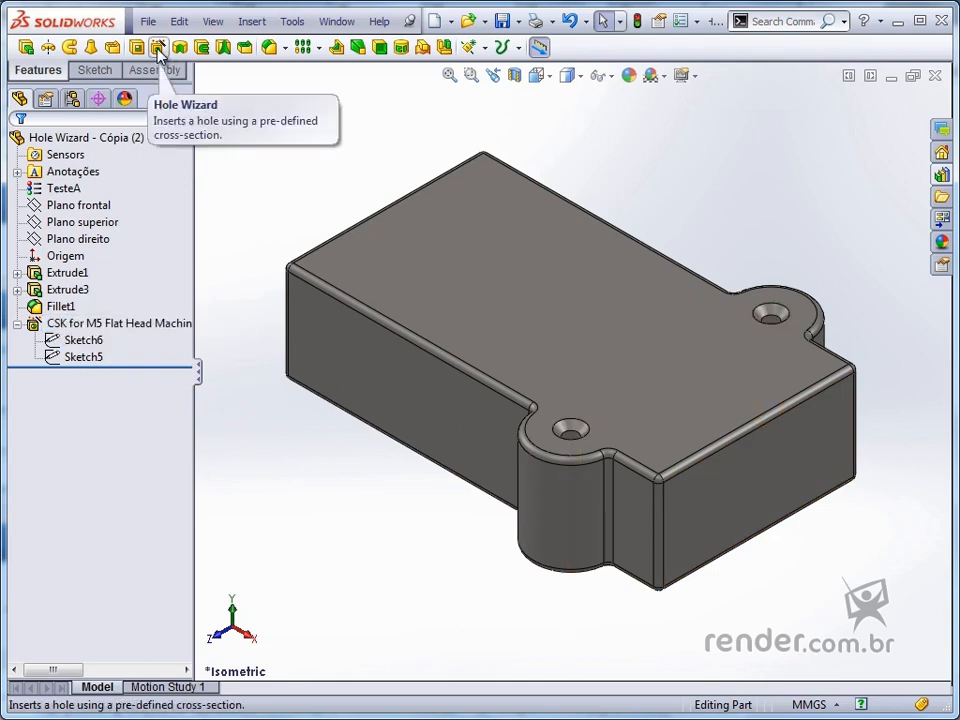